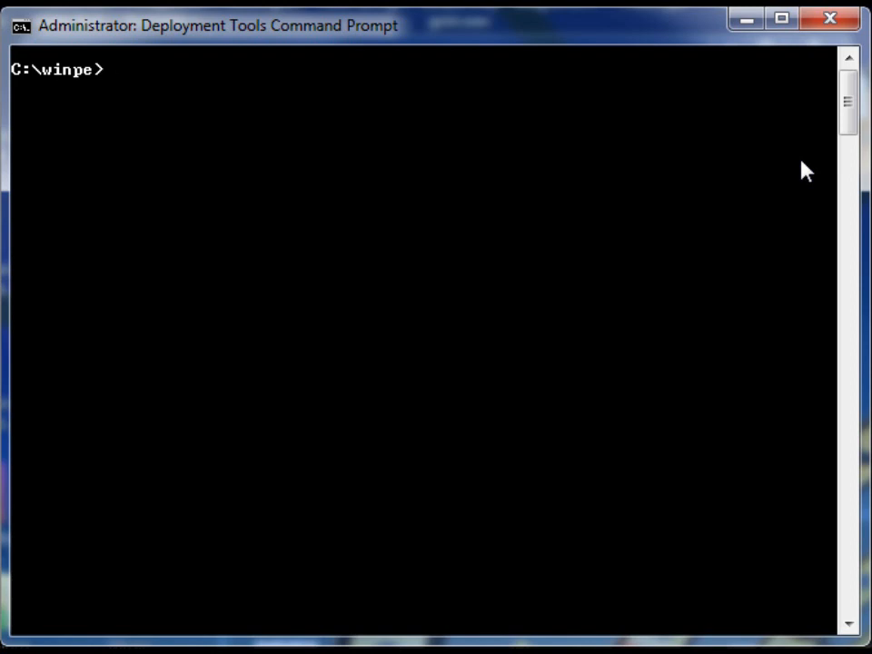
- Compose imagex /mountrw for winpe2.wim, then imagex /export winpe.wim * to exported.wim, unexecuted
{"action": "type", "text": "imagex /mountrw C:\\winpe\\winpe2.wim 1 C:\\winpe\\mount"}
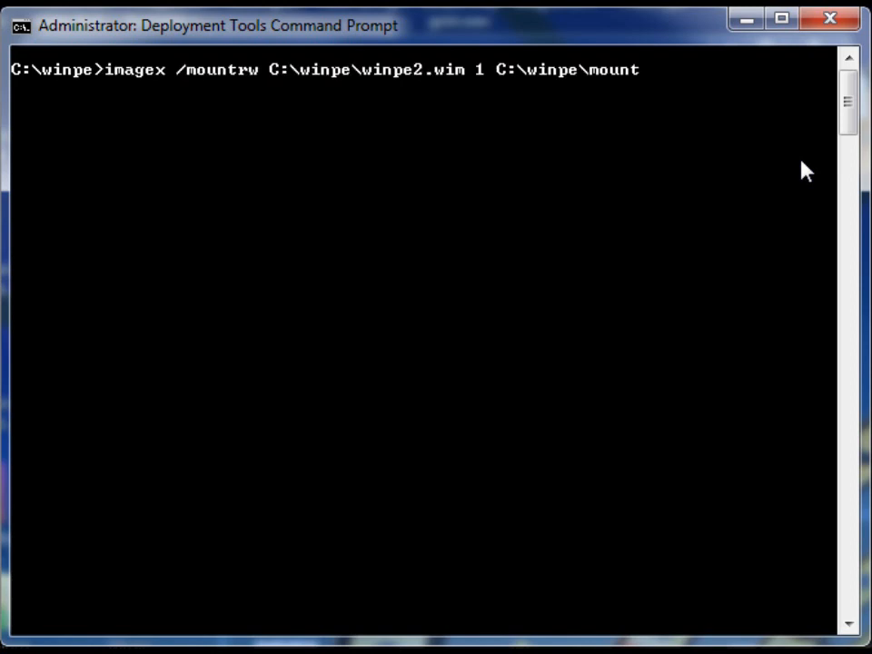
{"action": "type", "text": "imagex /export C:\\winpe\\winpe.wim * C:\\winpe\\exported.wim"}
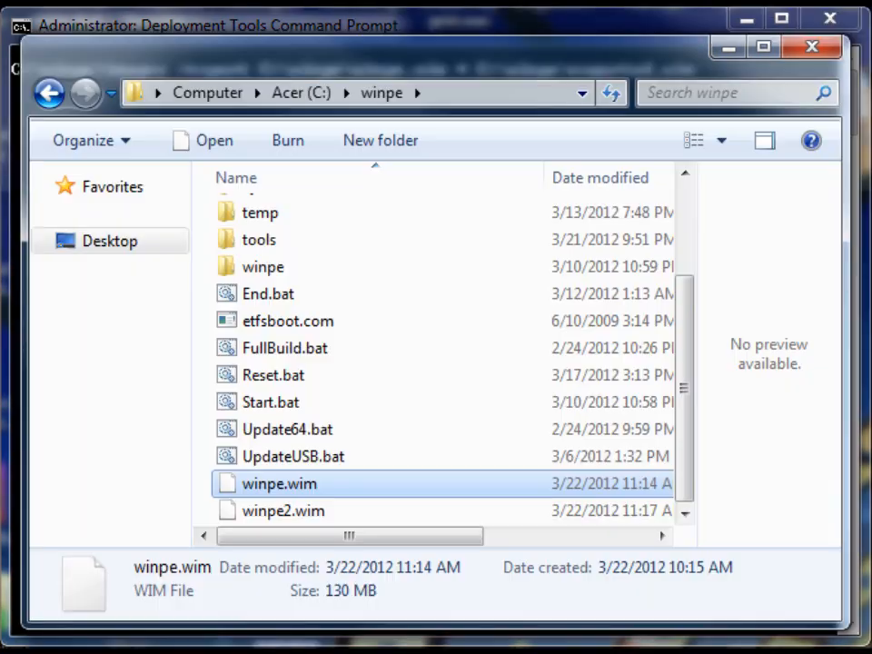
{"action": "mouse_move", "coordinate": [290, 510]}
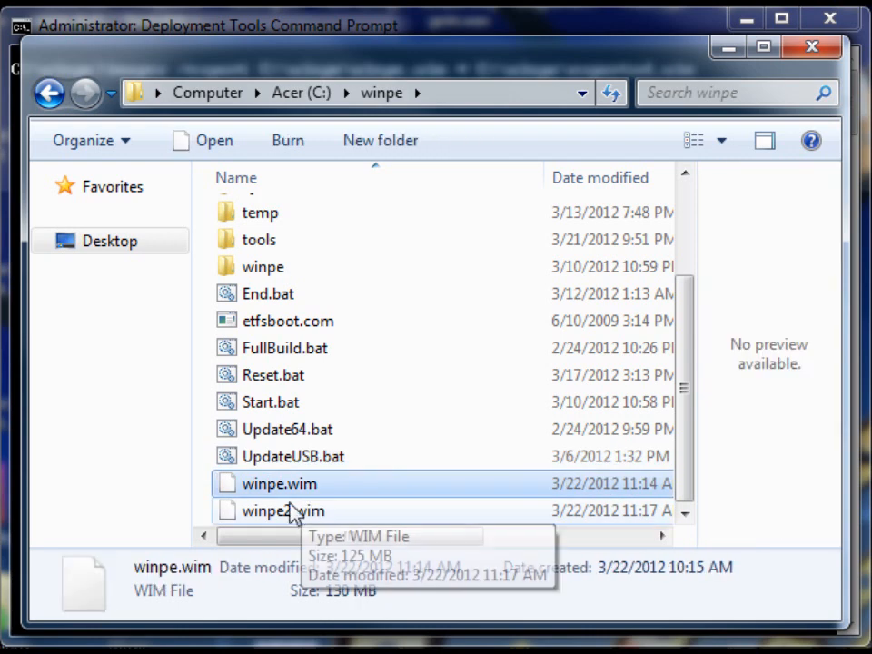
{"action": "mouse_move", "coordinate": [363, 603]}
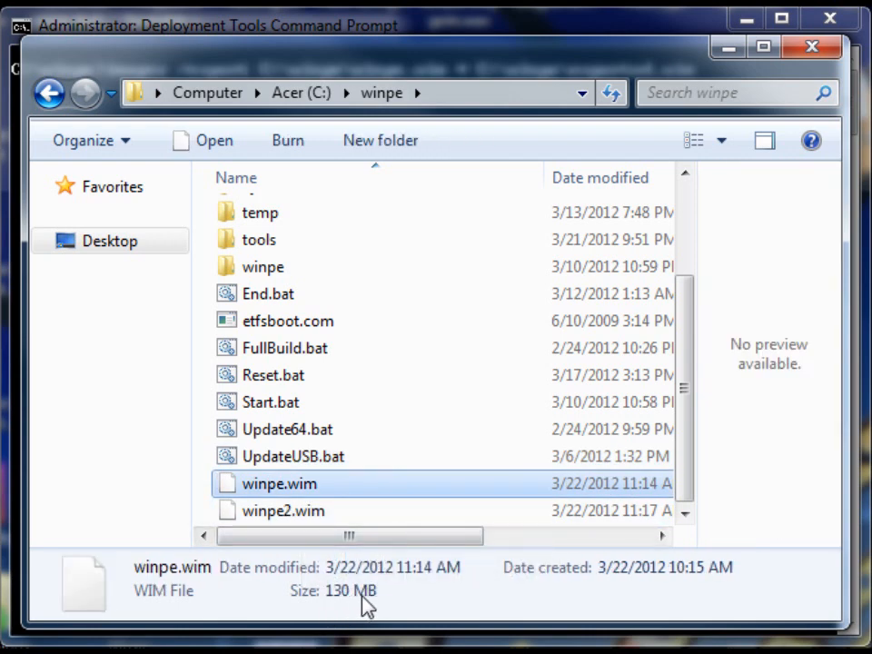
{"action": "mouse_move", "coordinate": [277, 505]}
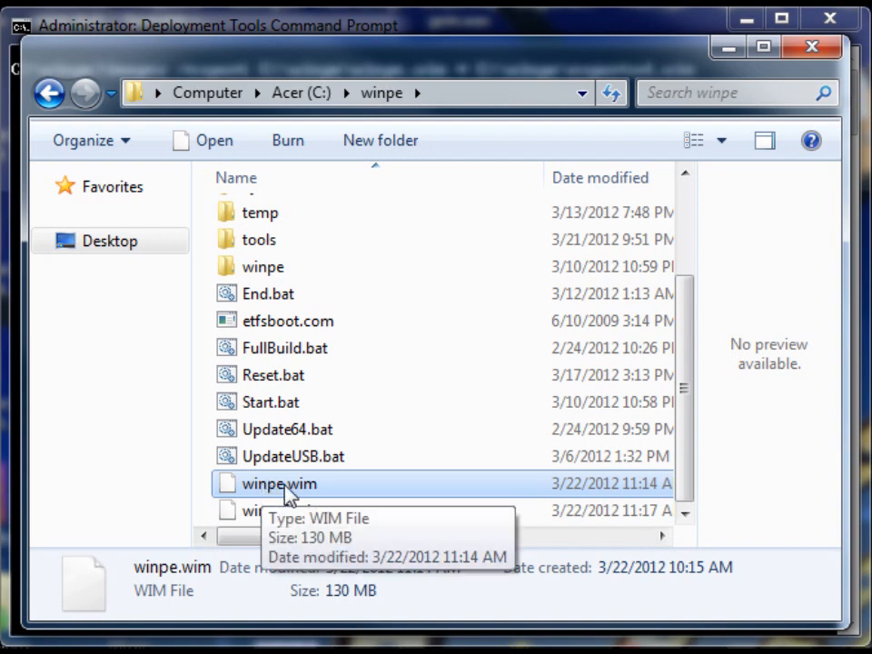
{"action": "mouse_move", "coordinate": [393, 9]}
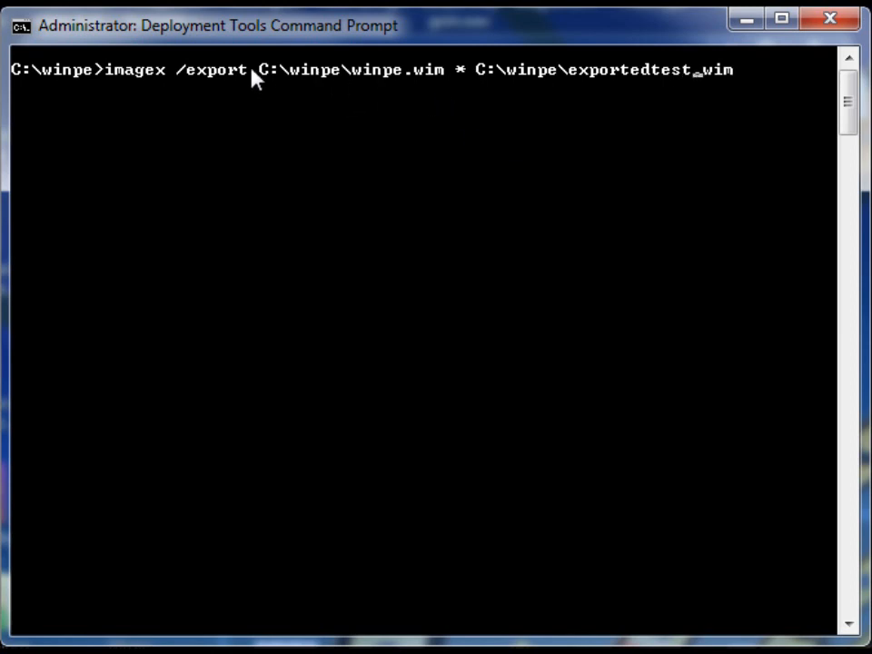
{"action": "mouse_move", "coordinate": [382, 88]}
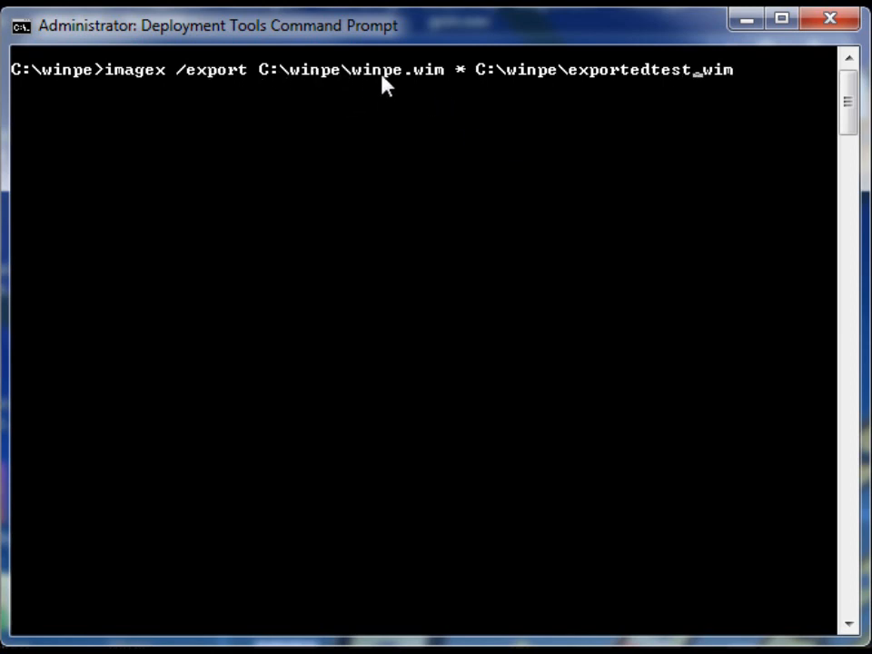
{"action": "mouse_move", "coordinate": [398, 71]}
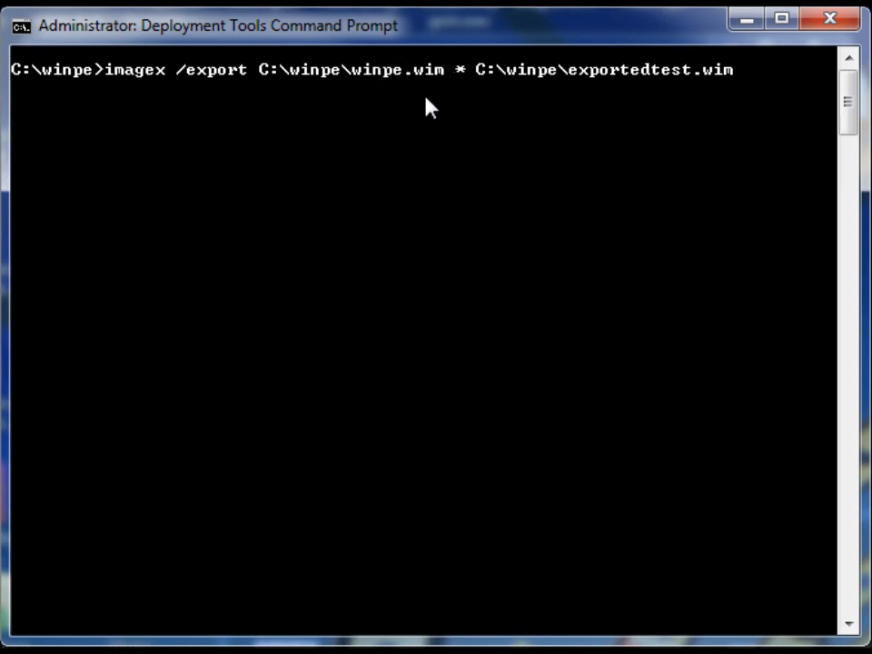
{"action": "mouse_move", "coordinate": [338, 69]}
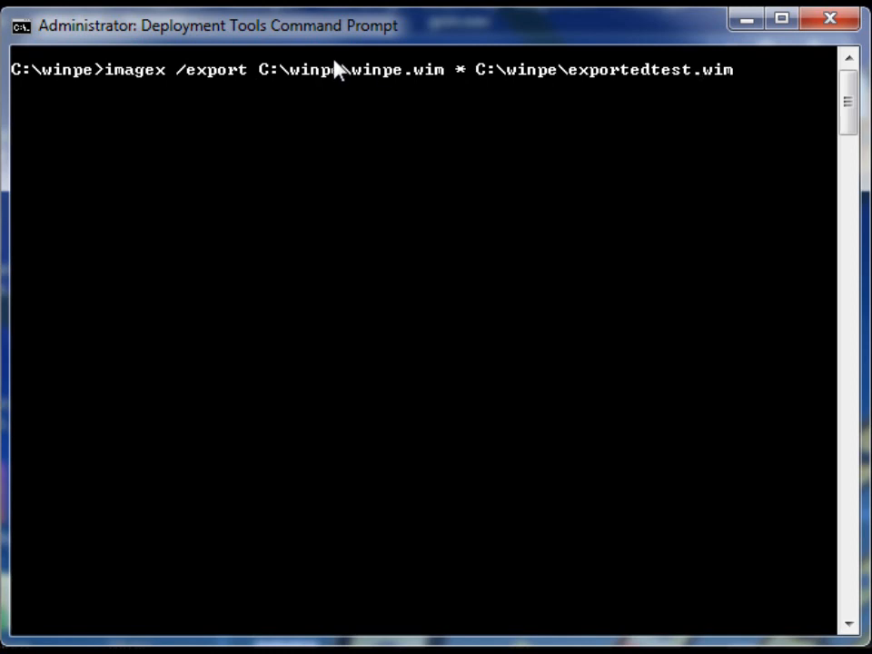
{"action": "mouse_move", "coordinate": [671, 88]}
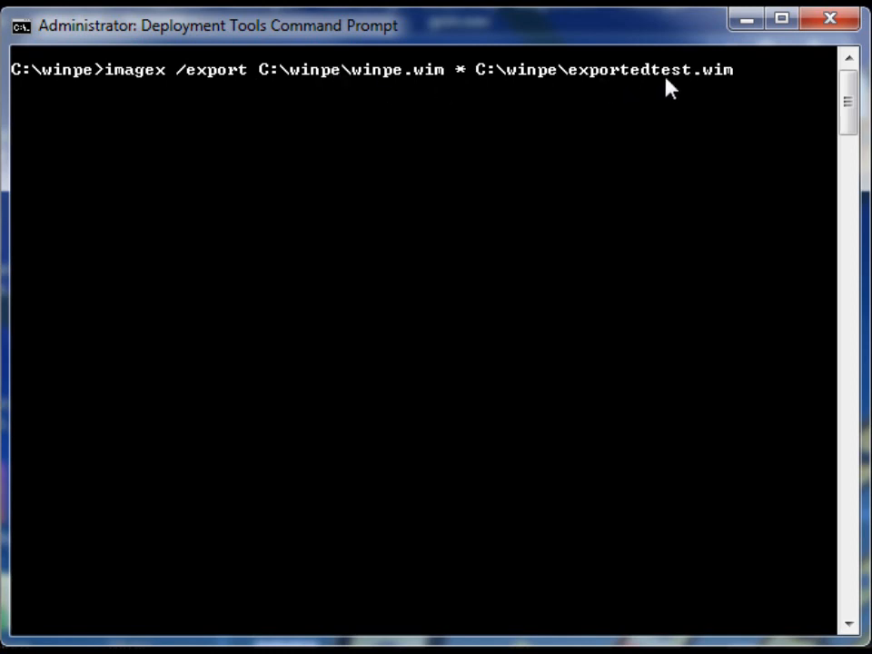
- Edit the export destination file name to exportedtest.wim
{"action": "key", "text": "BackSpace"}
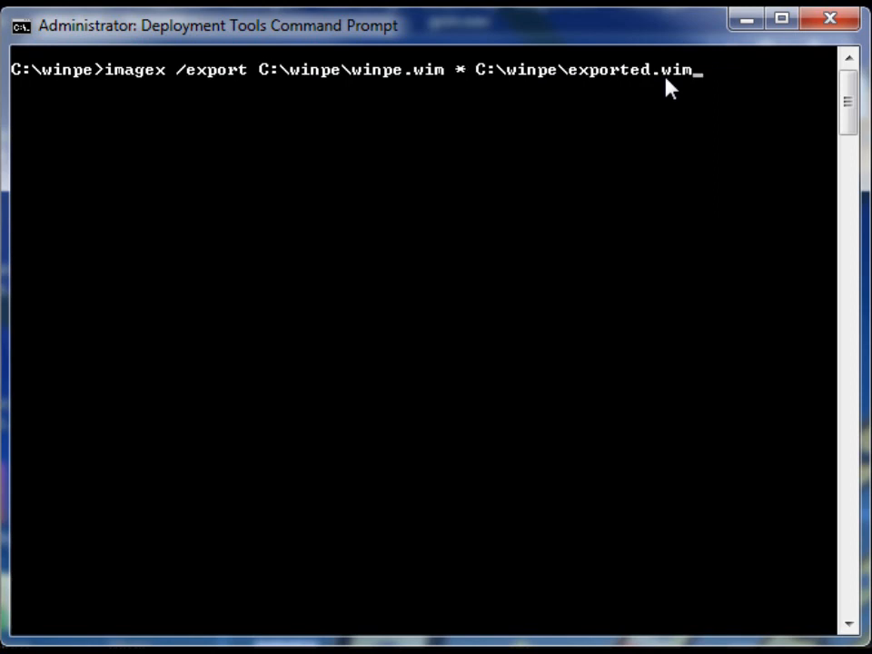
{"action": "type", "text": "t"}
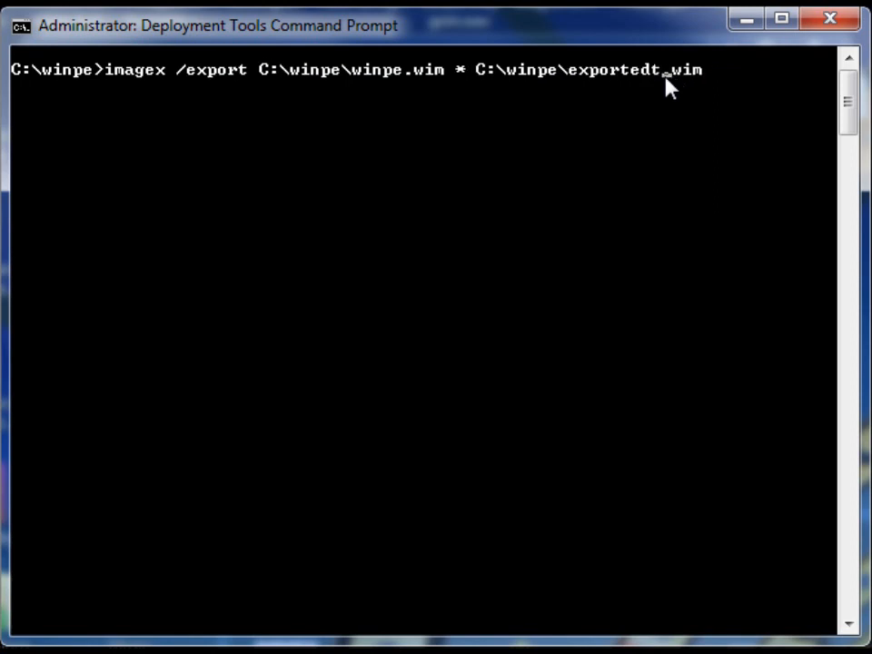
{"action": "type", "text": "est."}
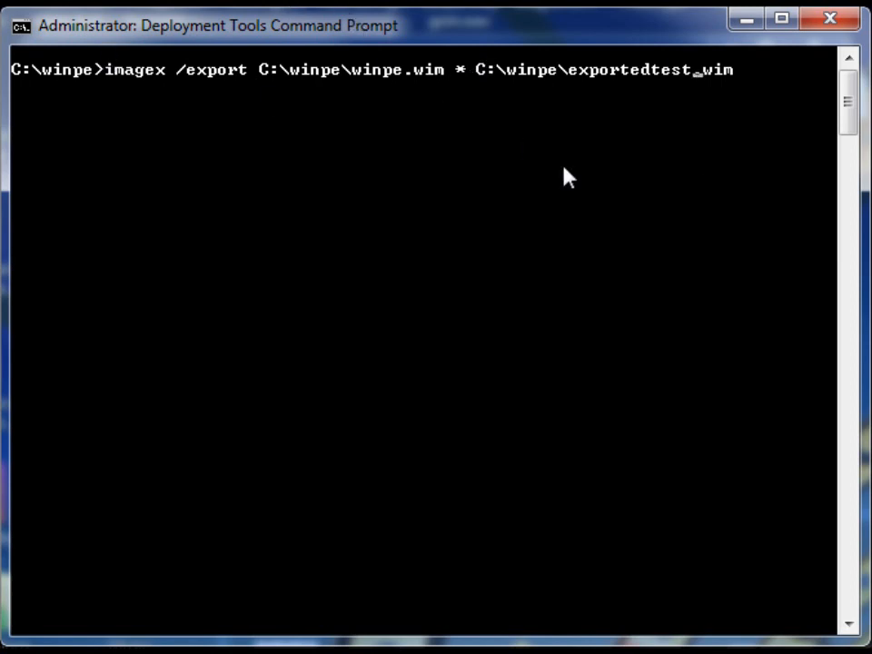
{"action": "mouse_move", "coordinate": [294, 82]}
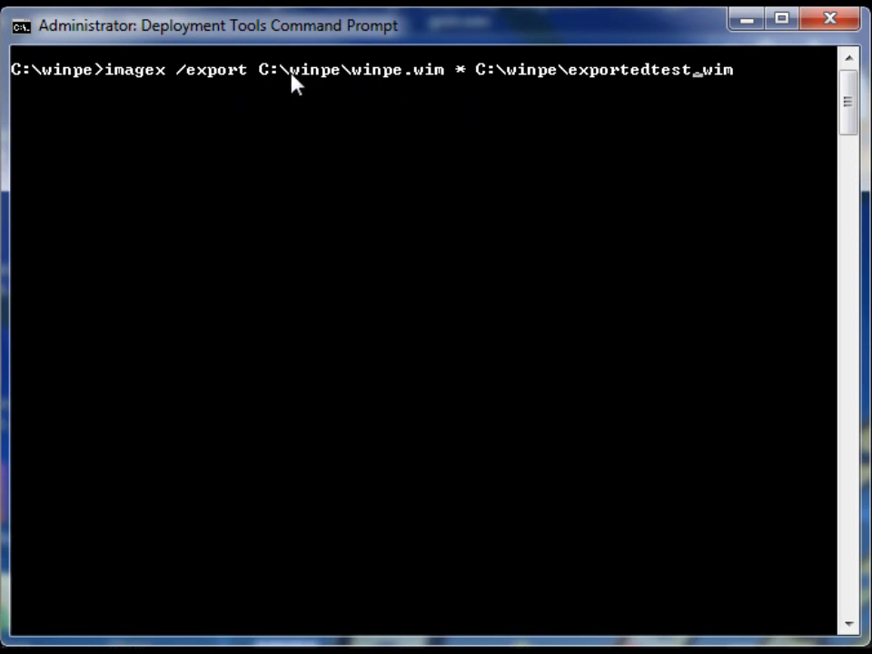
{"action": "mouse_move", "coordinate": [469, 82]}
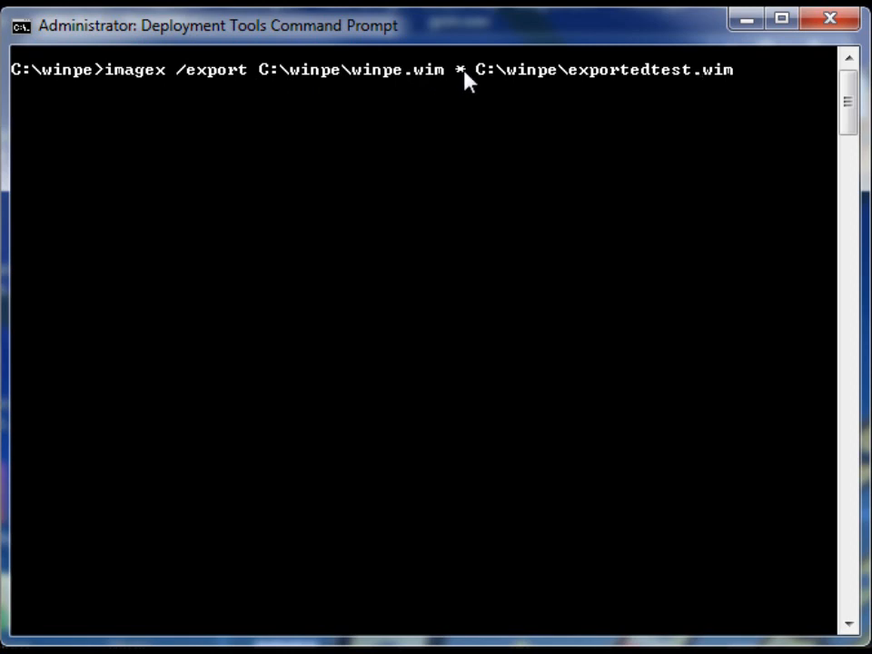
{"action": "mouse_move", "coordinate": [518, 82]}
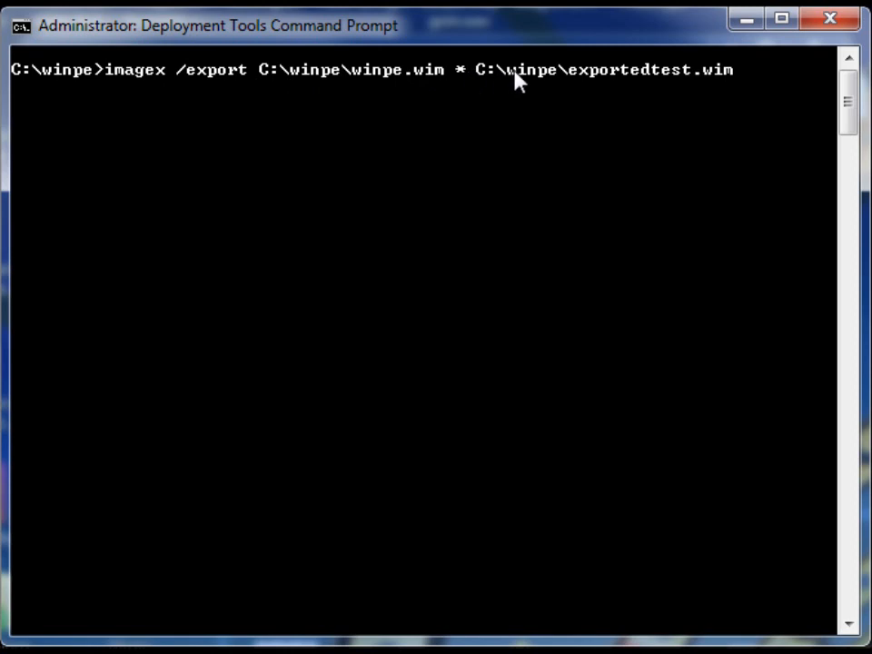
{"action": "mouse_move", "coordinate": [618, 87]}
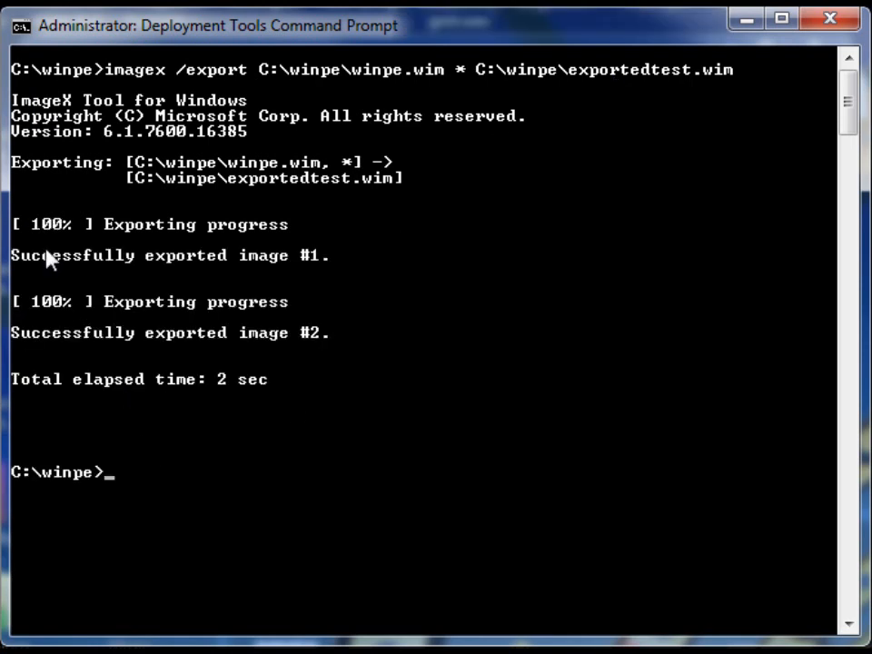
{"action": "mouse_move", "coordinate": [382, 201]}
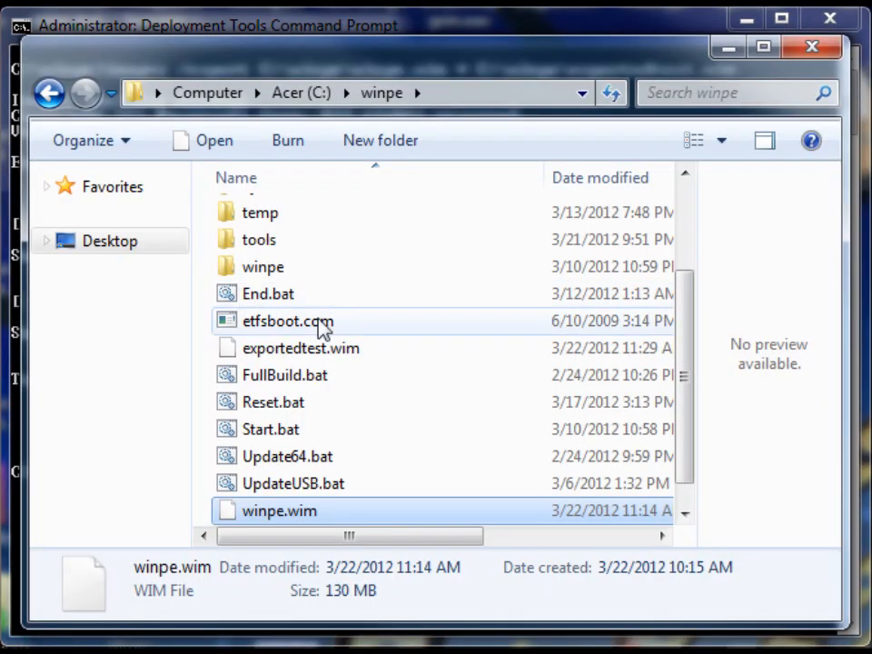
- Select exportedtest.wim in C:\winpe to read its size in the details pane
{"action": "left_click", "coordinate": [300, 349]}
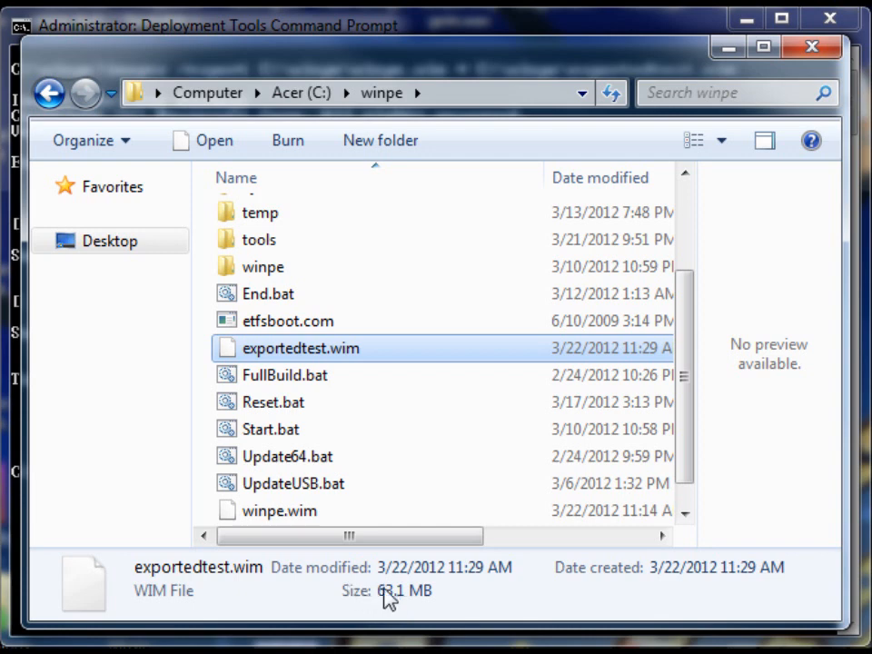
{"action": "mouse_move", "coordinate": [408, 601]}
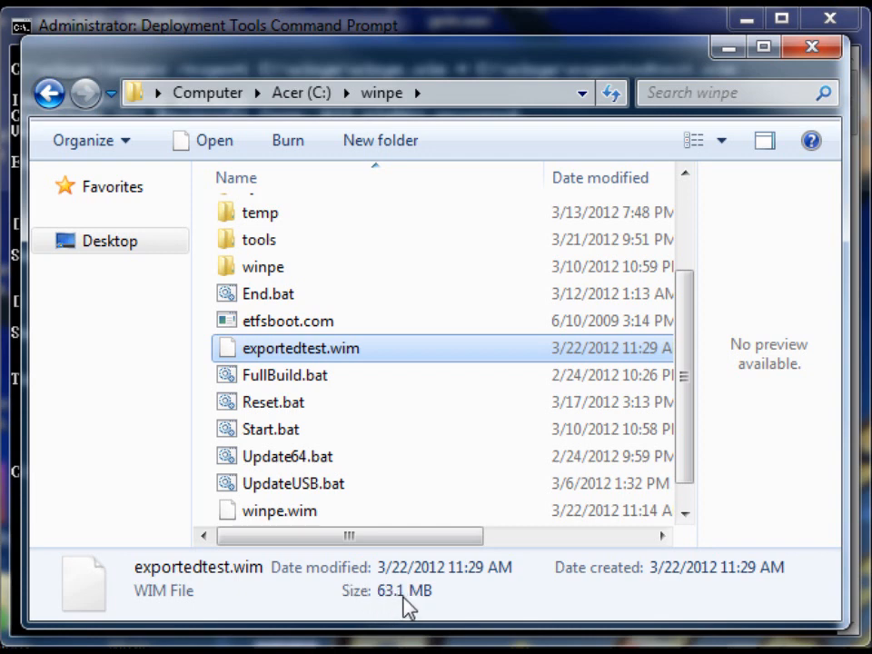
{"action": "mouse_move", "coordinate": [135, 174]}
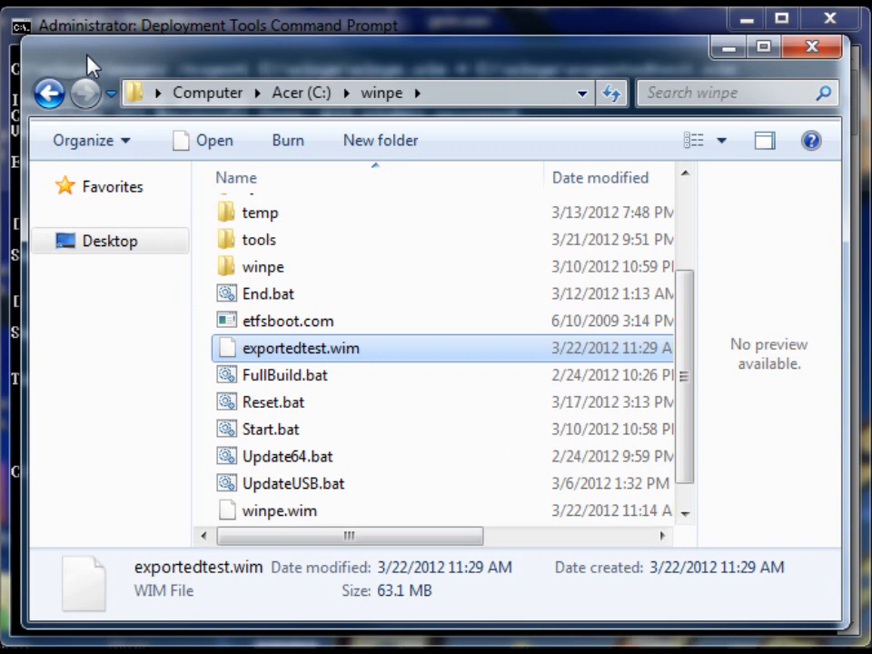
{"action": "mouse_move", "coordinate": [276, 367]}
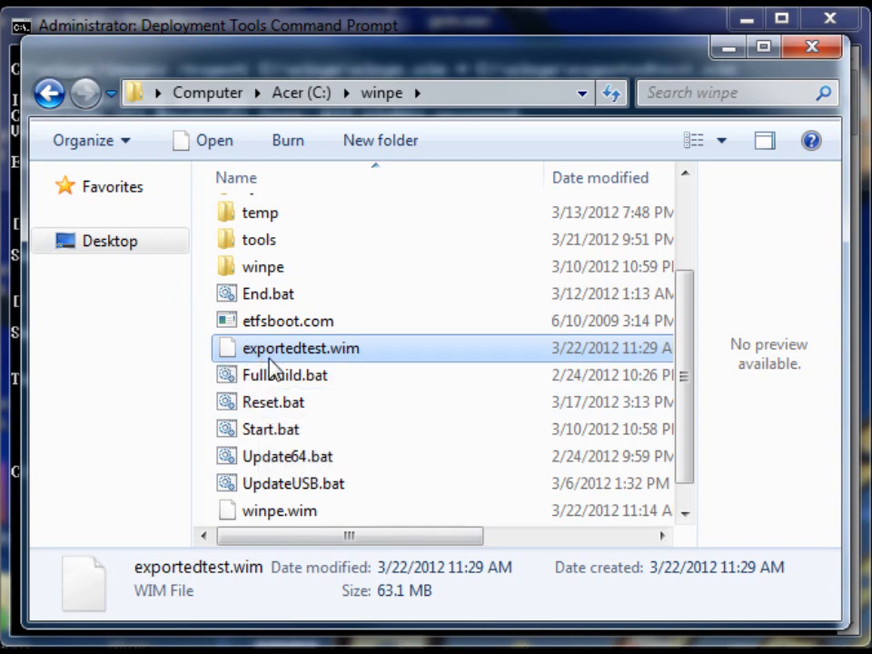
{"action": "mouse_move", "coordinate": [327, 33]}
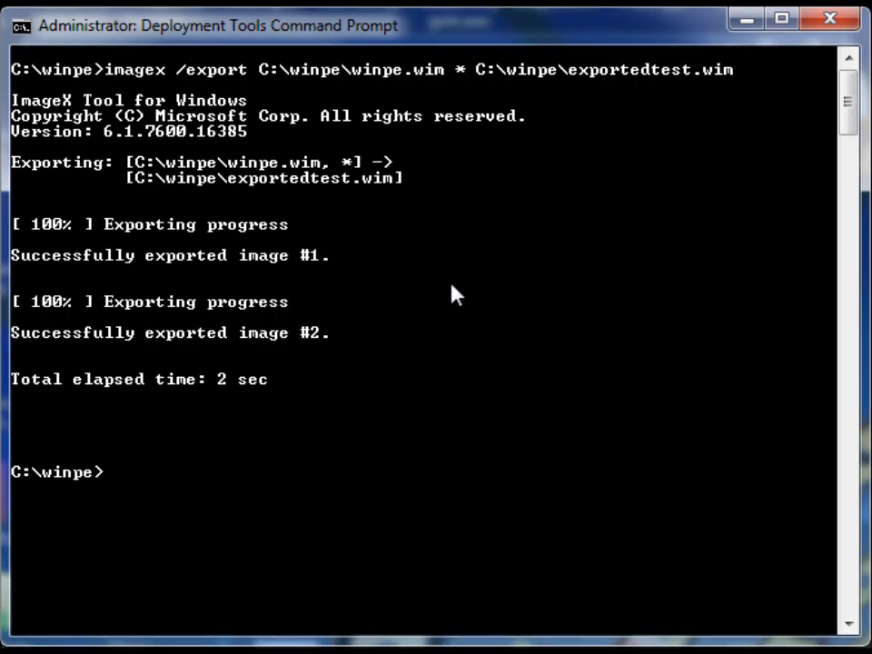
{"action": "mouse_move", "coordinate": [516, 253]}
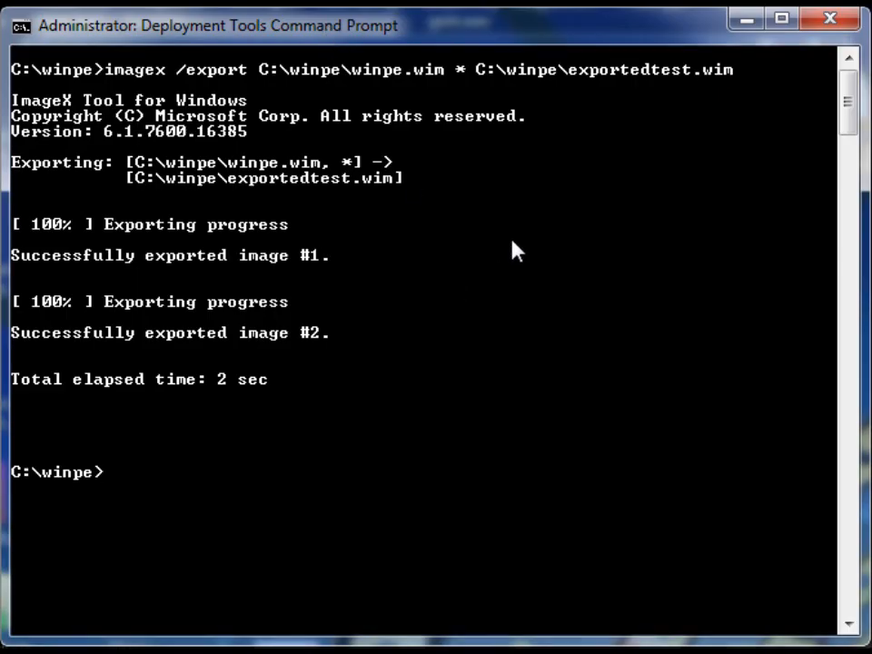